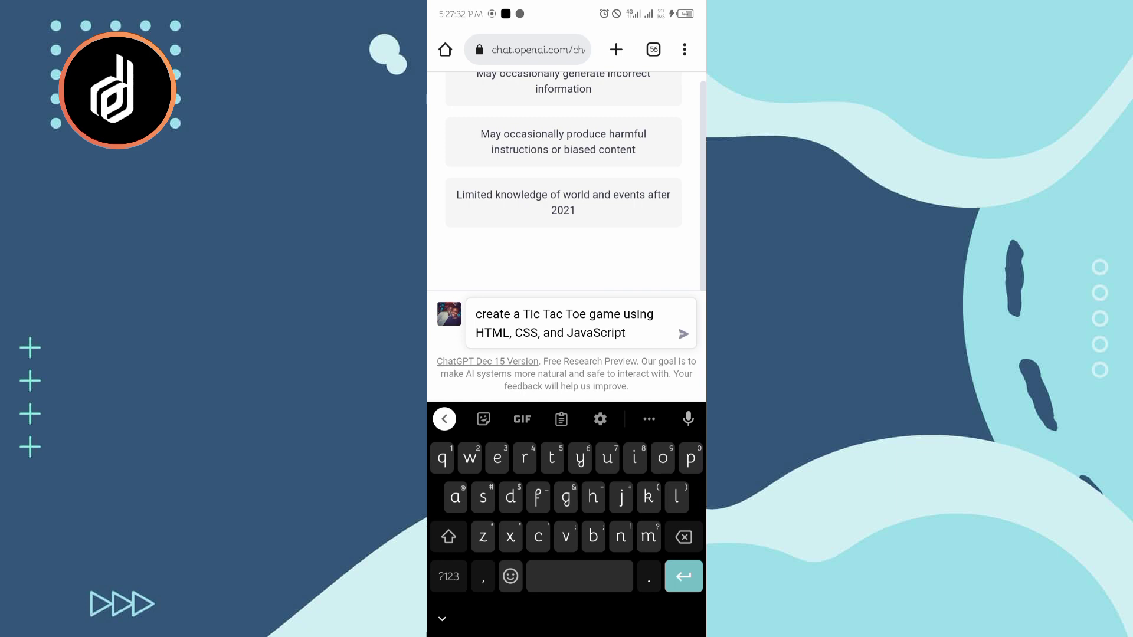
Step: Send the request for a Tic Tac Toe game in HTML, CSS and JavaScript
{"action": "left_click", "coordinate": [684, 333]}
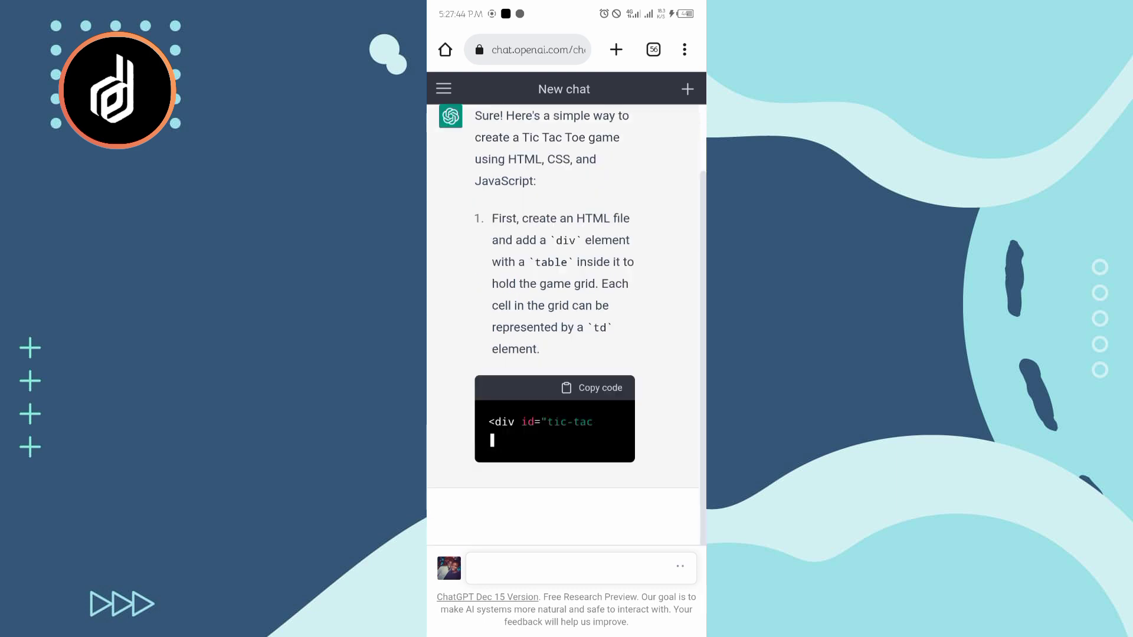
Step: Scroll down through the reply as the HTML, CSS and JavaScript code finishes generating
{"action": "scroll", "scroll_direction": "down", "scroll_amount": 3}
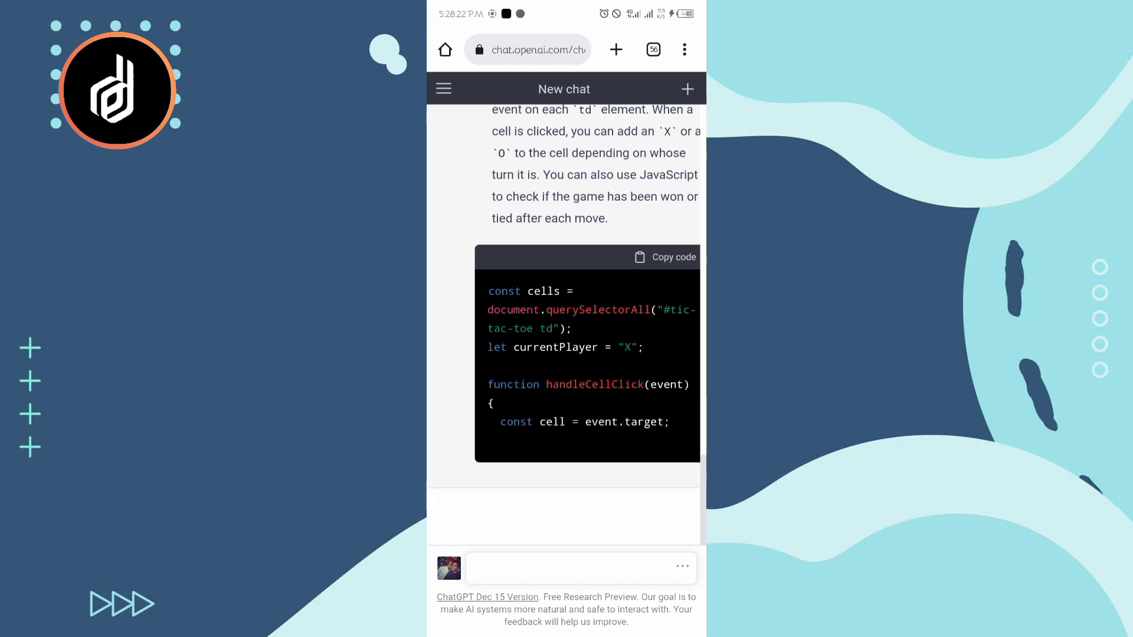
{"action": "scroll", "scroll_direction": "down", "scroll_amount": 3}
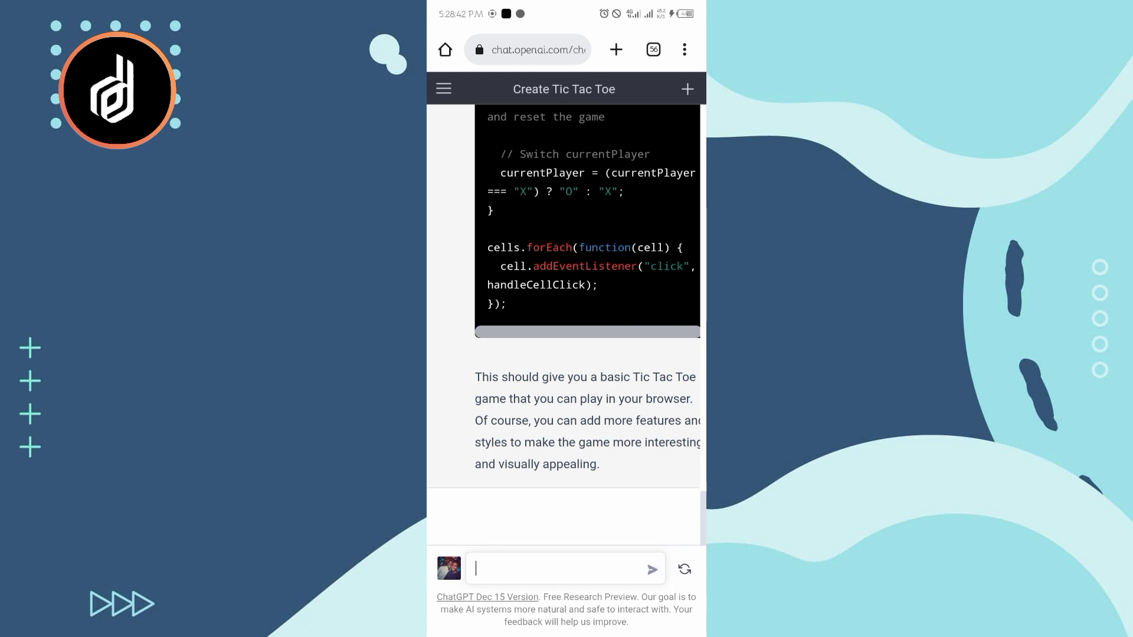
Step: Send the follow-up 'Write them in one file' to ChatGPT
{"action": "type", "text": "Write them in"}
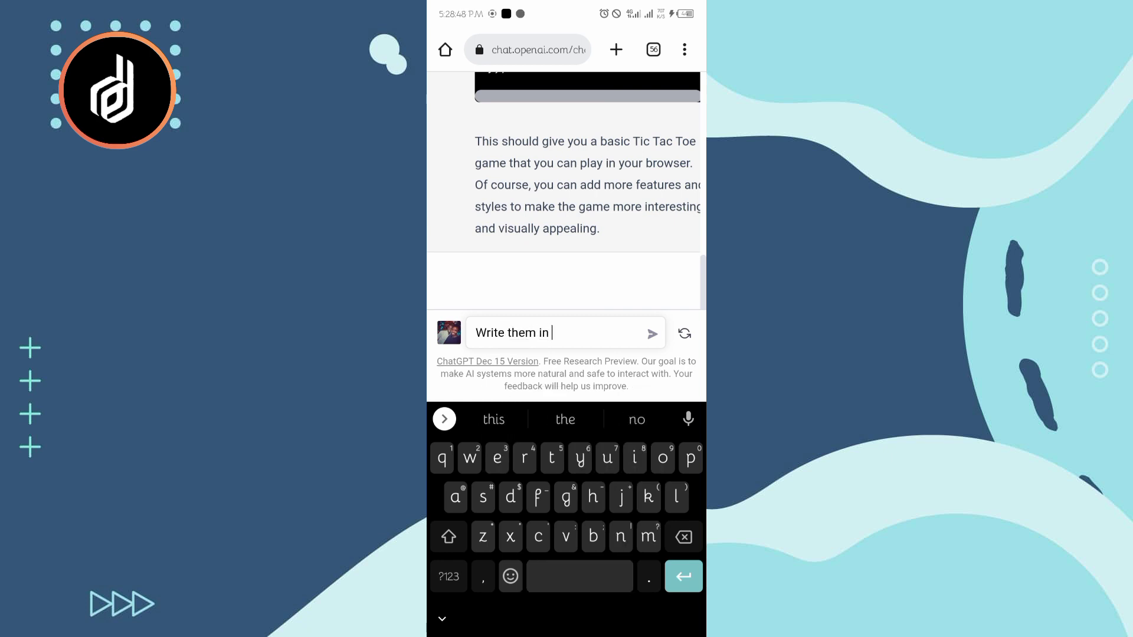
{"action": "type", "text": "one"}
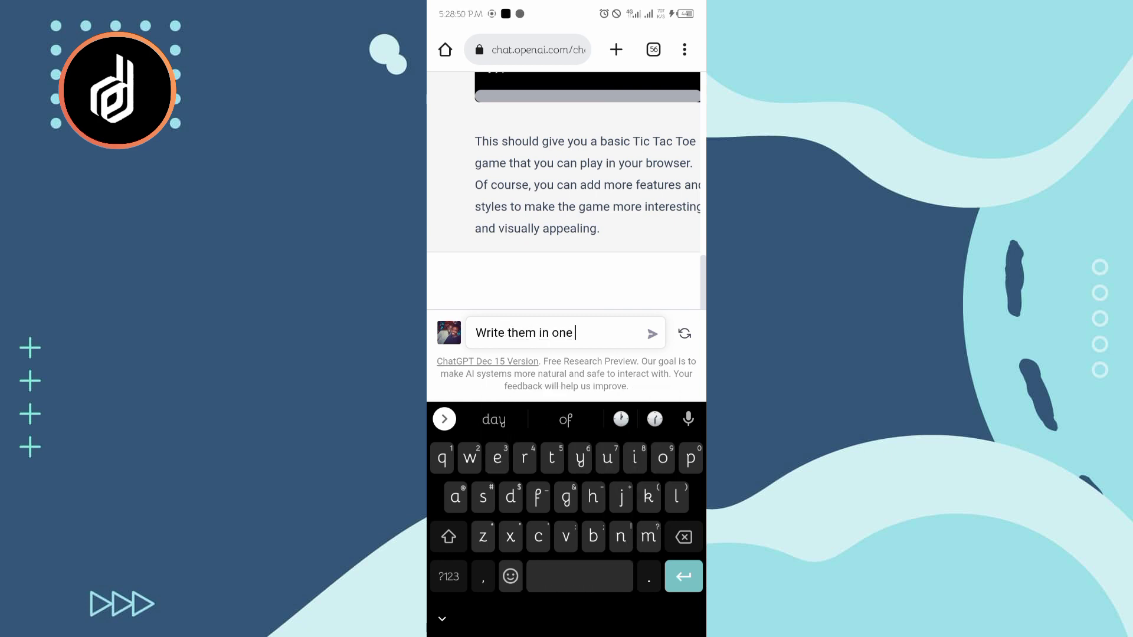
{"action": "left_click", "coordinate": [538, 458]}
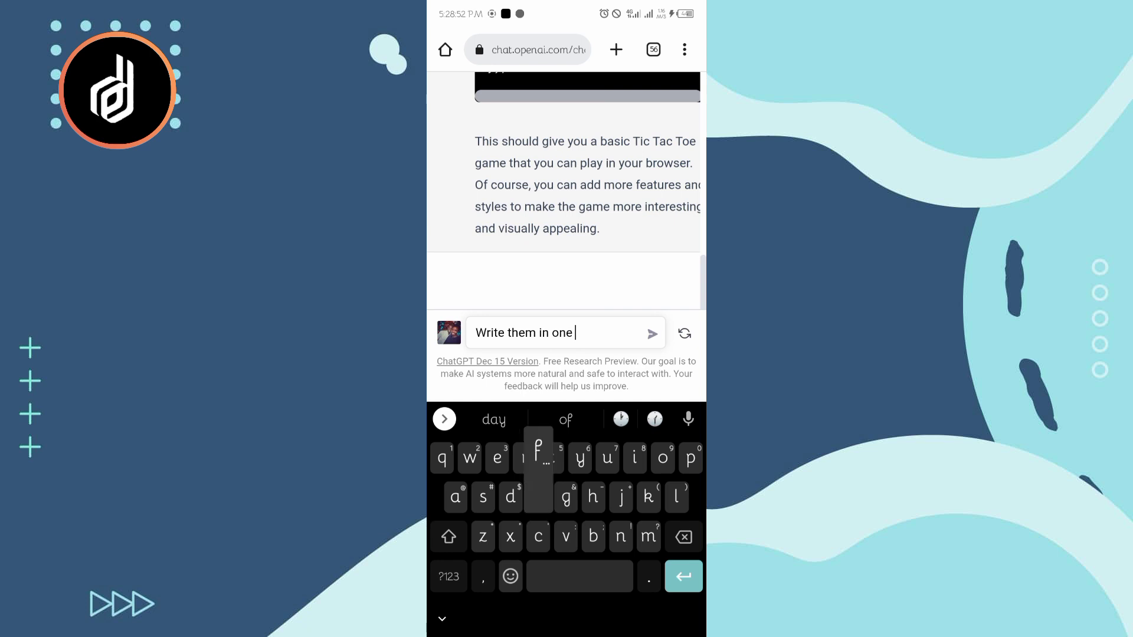
{"action": "type", "text": "file"}
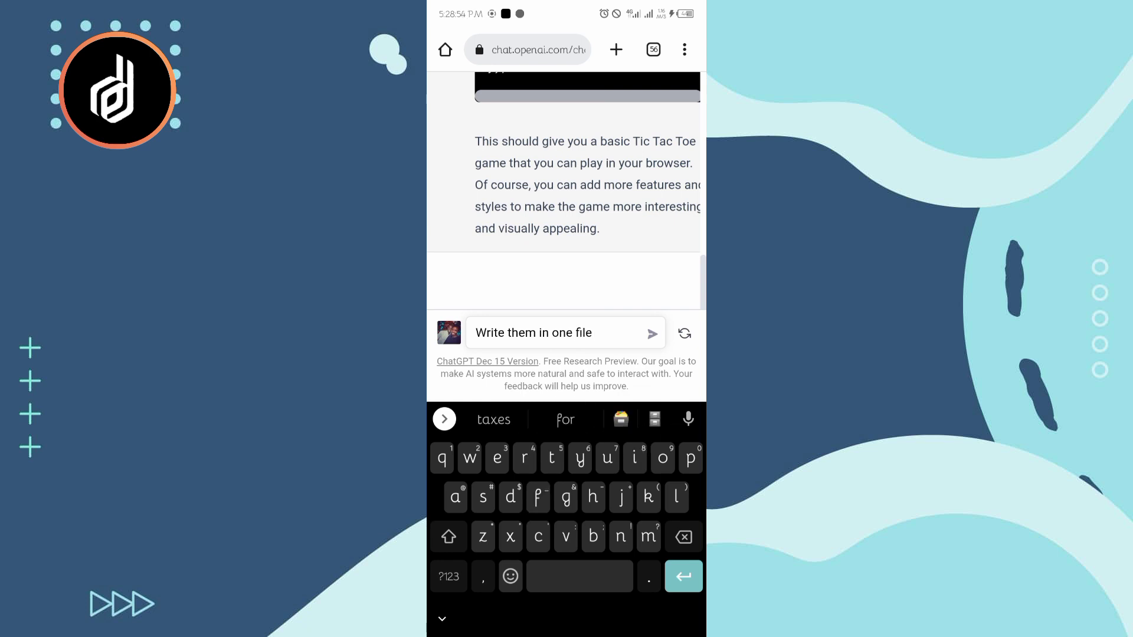
{"action": "left_click", "coordinate": [655, 333]}
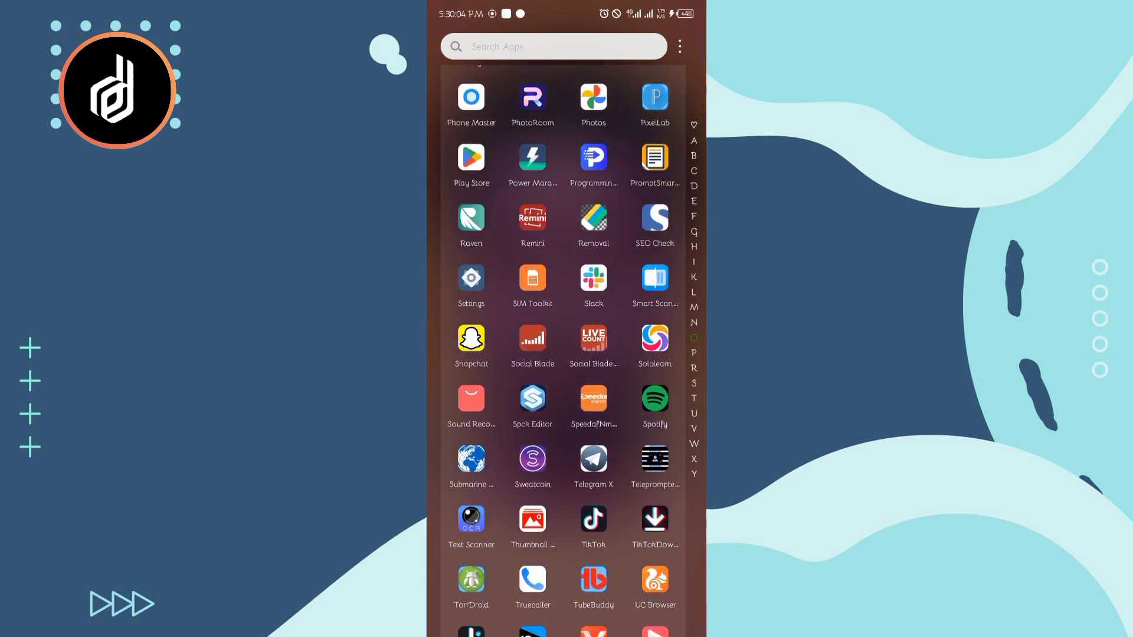
Step: Scroll the app drawer to reach Spck Editor
{"action": "scroll", "scroll_direction": "down", "scroll_amount": 3}
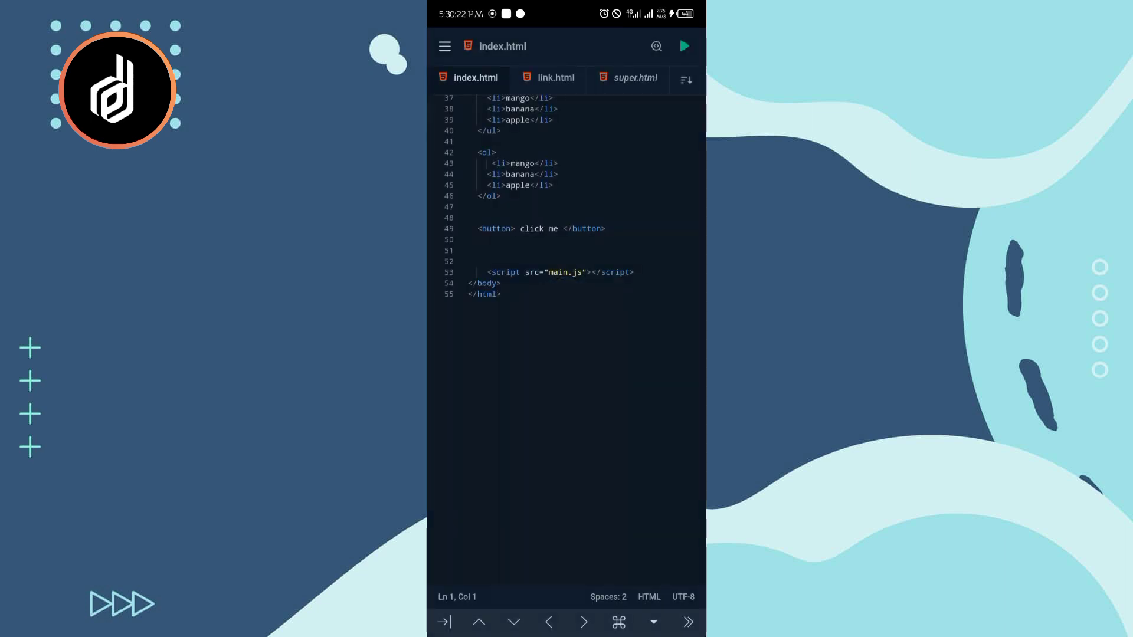
Step: Create a new file named game.html in the project and open it for editing
{"action": "left_click", "coordinate": [445, 46]}
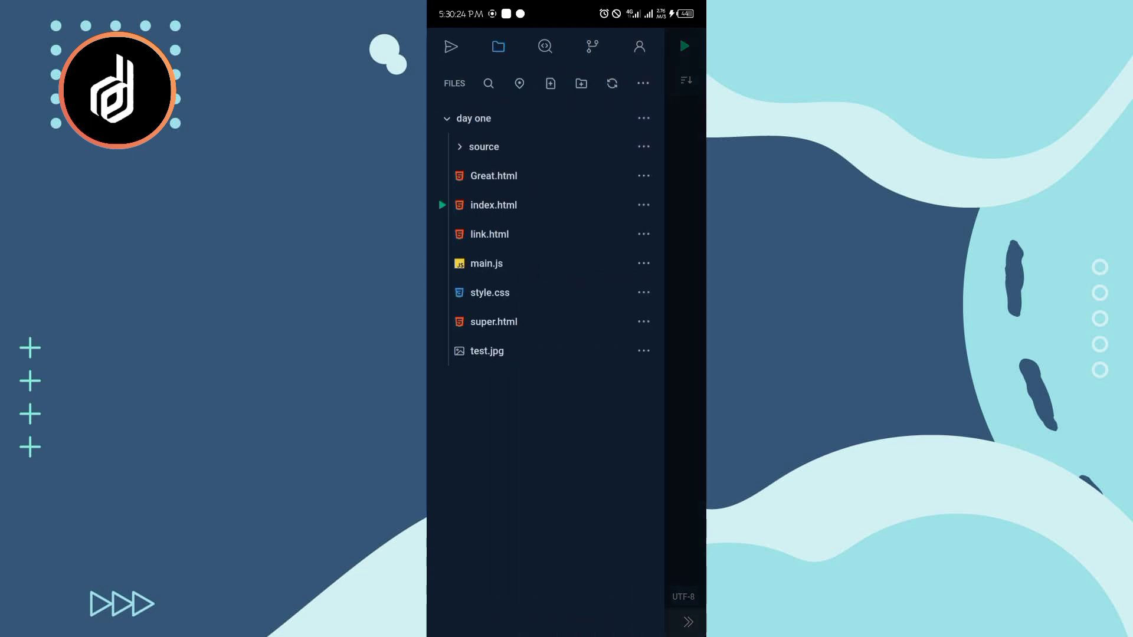
{"action": "left_click", "coordinate": [550, 83]}
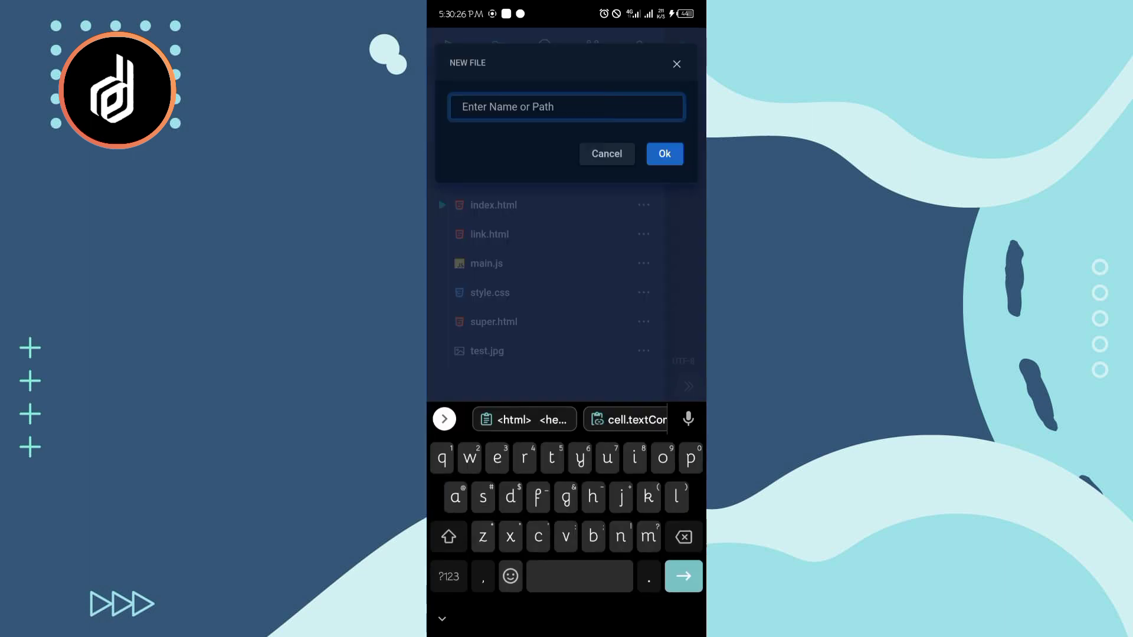
{"action": "type", "text": "game"}
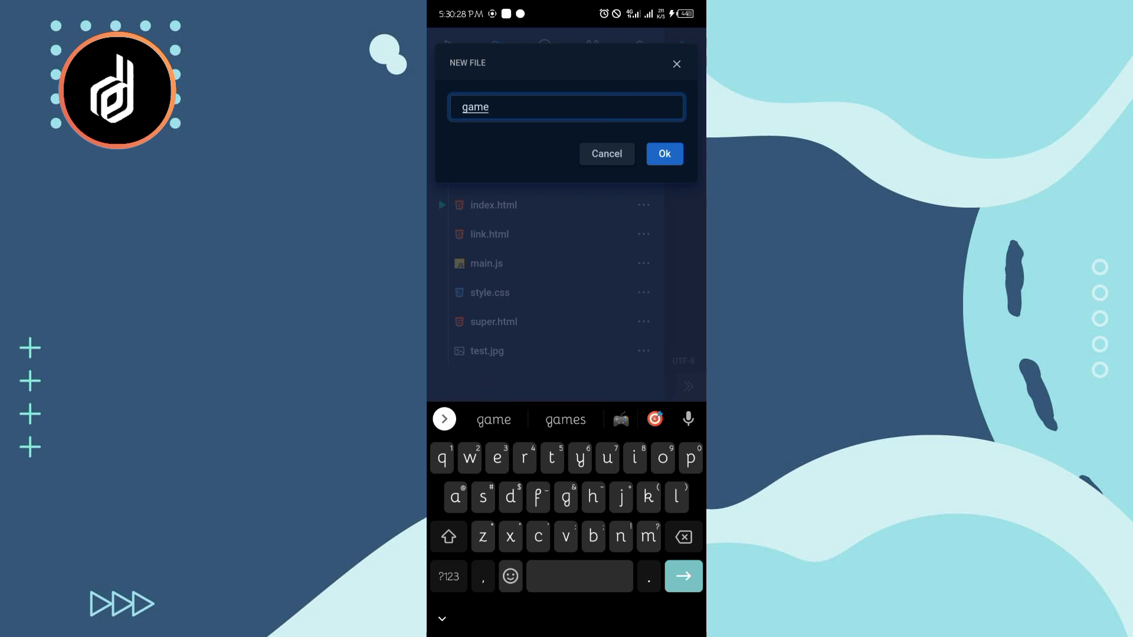
{"action": "type", "text": ".h"}
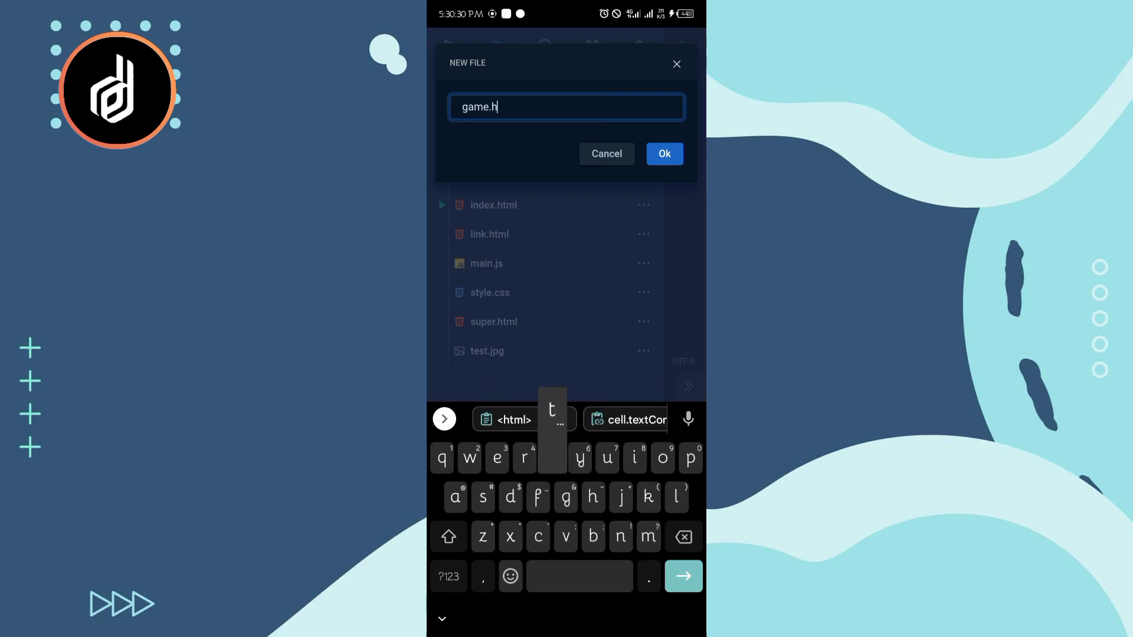
{"action": "type", "text": "tml"}
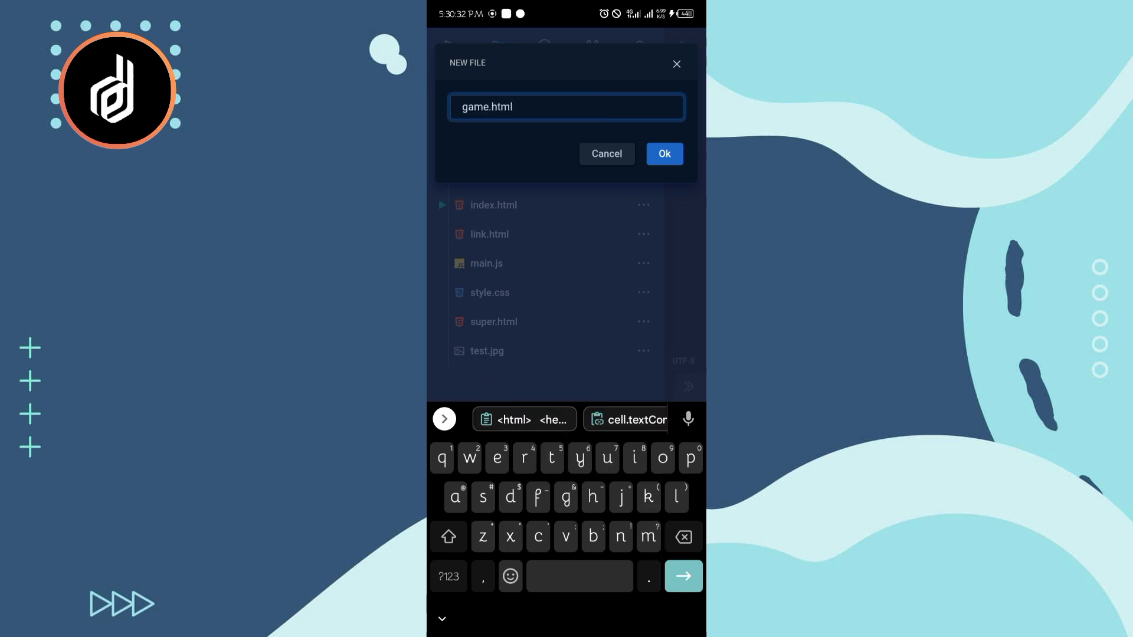
{"action": "left_click", "coordinate": [662, 153]}
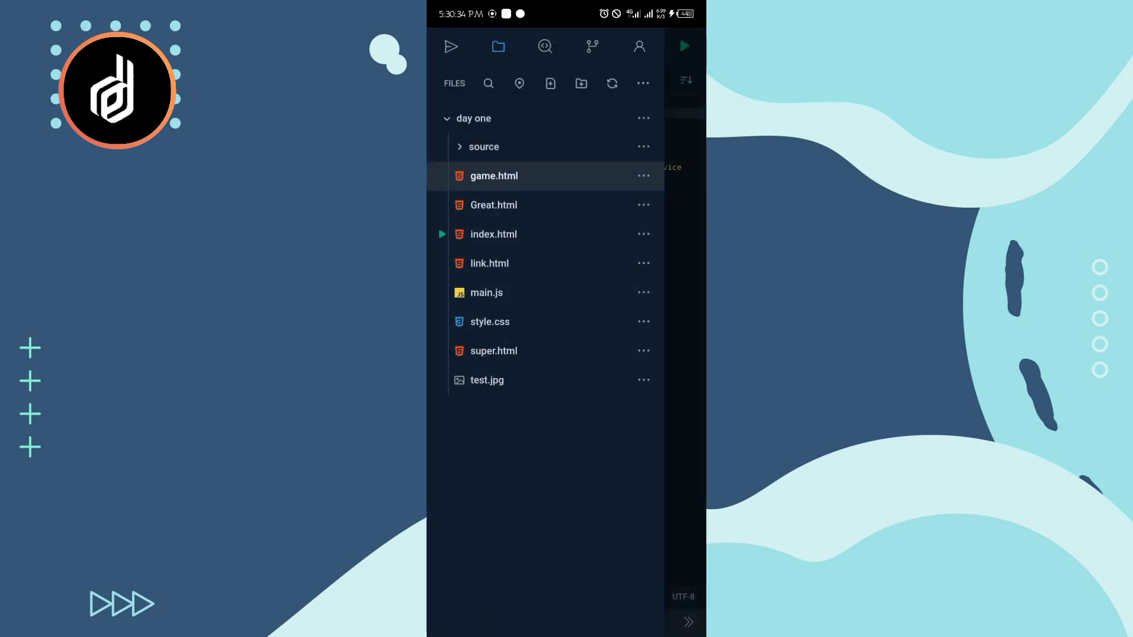
{"action": "left_click", "coordinate": [493, 175]}
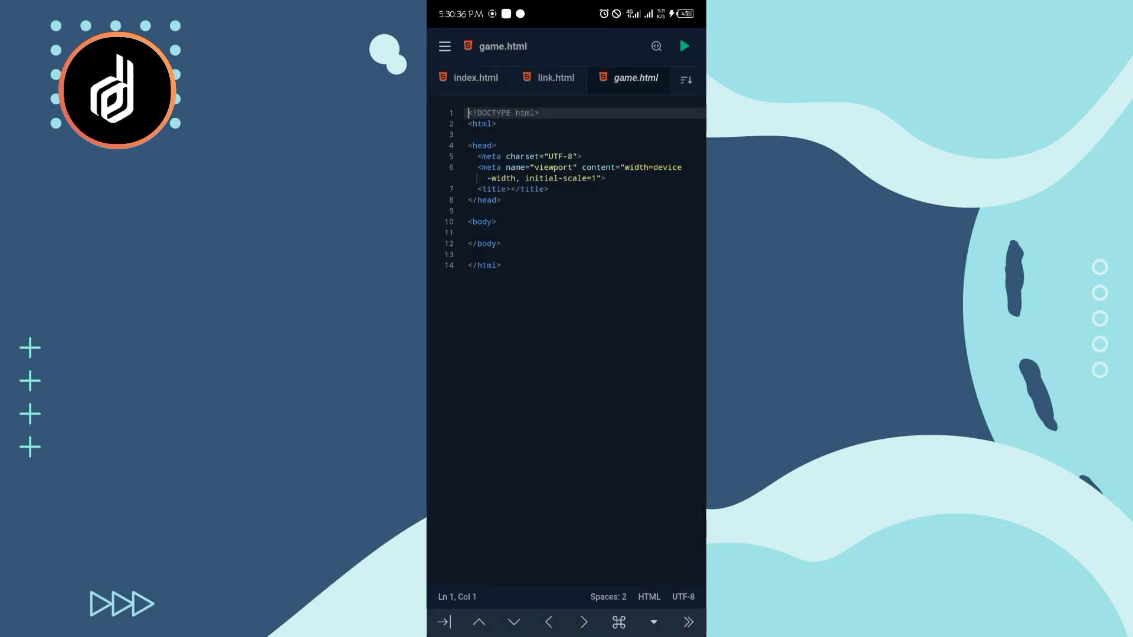
Step: Place the Tic Tac Toe code into game.html and run it in the preview
{"action": "left_click", "coordinate": [478, 124]}
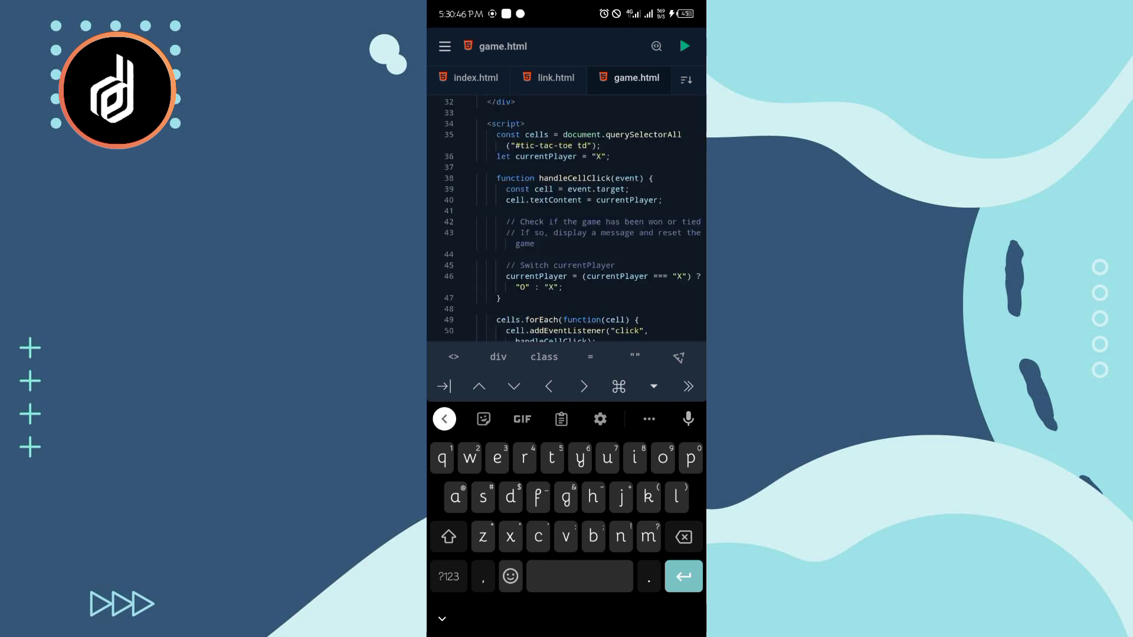
{"action": "left_click", "coordinate": [444, 417]}
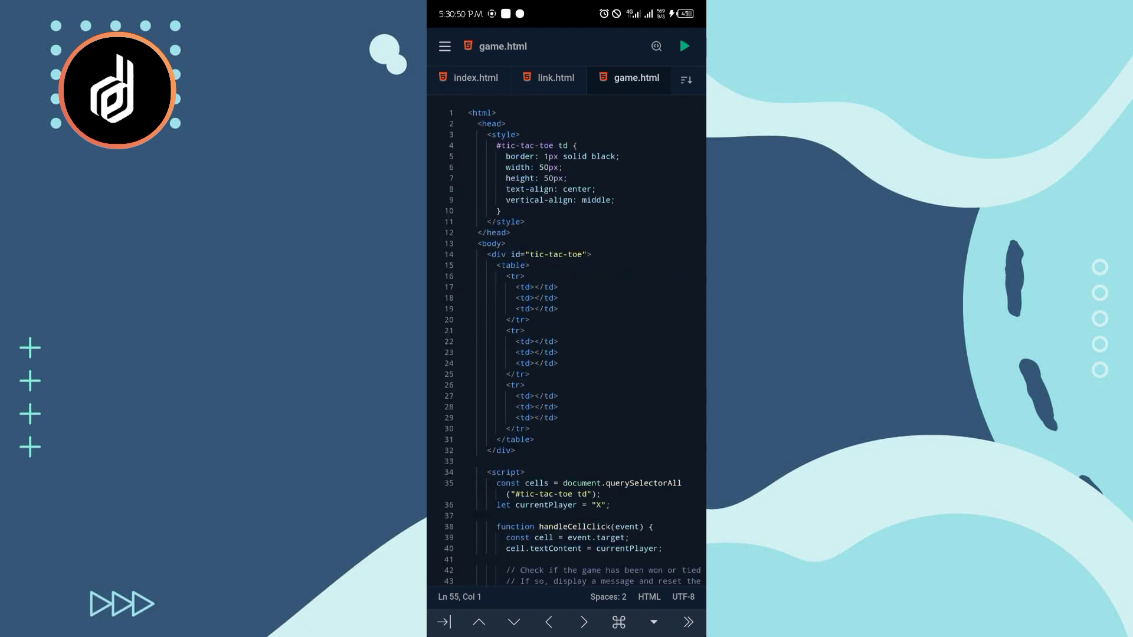
{"action": "left_click", "coordinate": [684, 46]}
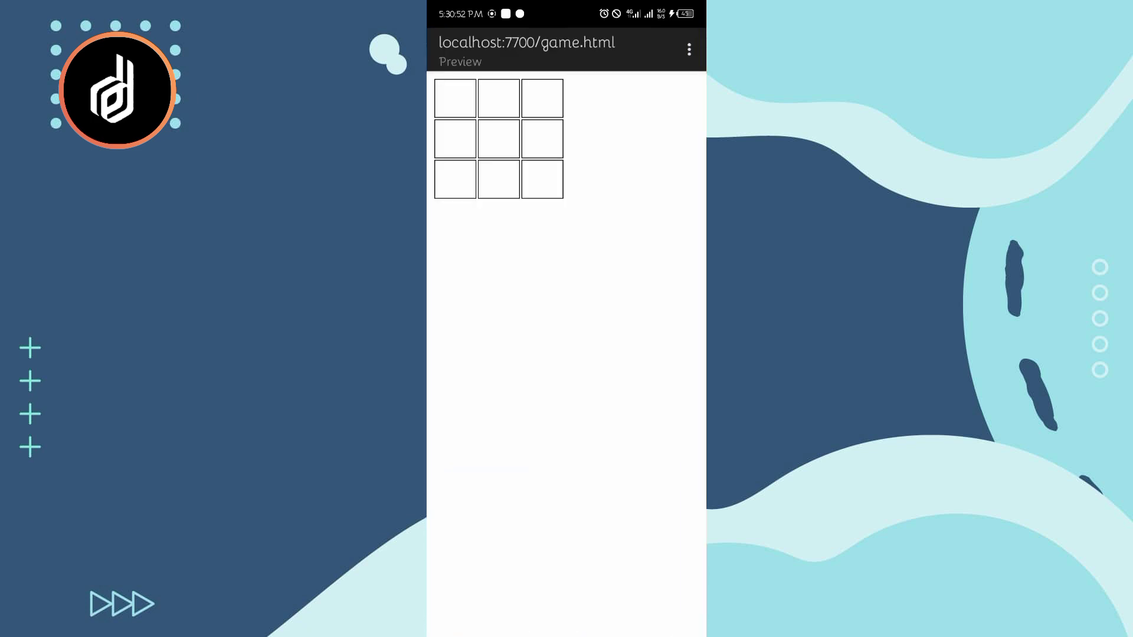
Step: Place alternating X and O marks in preview grid cells to test the game
{"action": "left_click", "coordinate": [498, 97]}
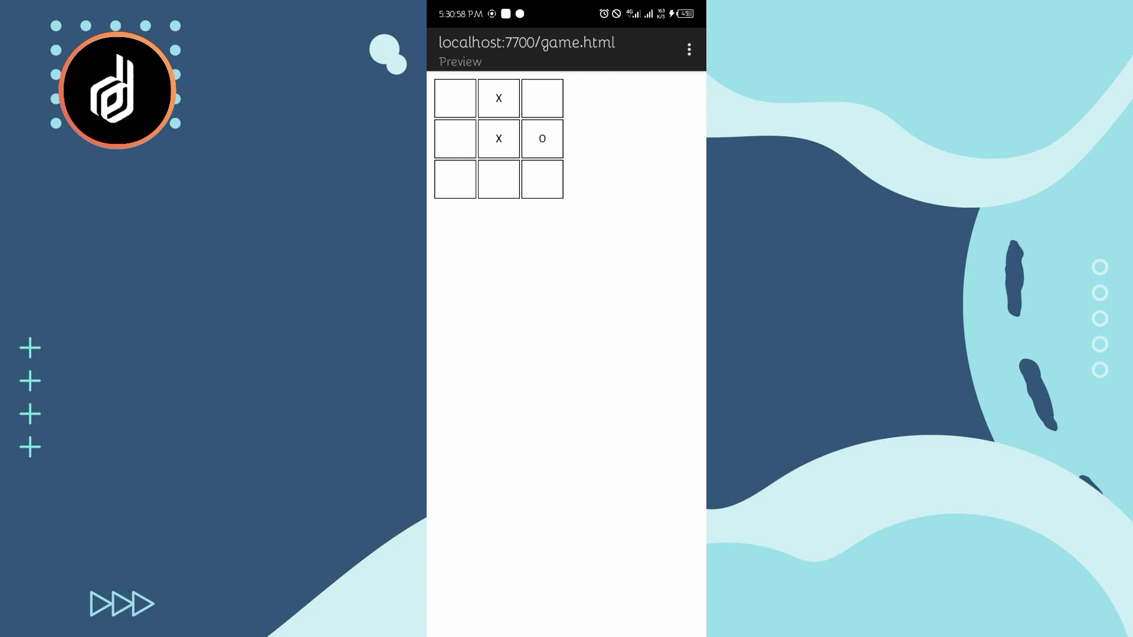
{"action": "left_click", "coordinate": [454, 98]}
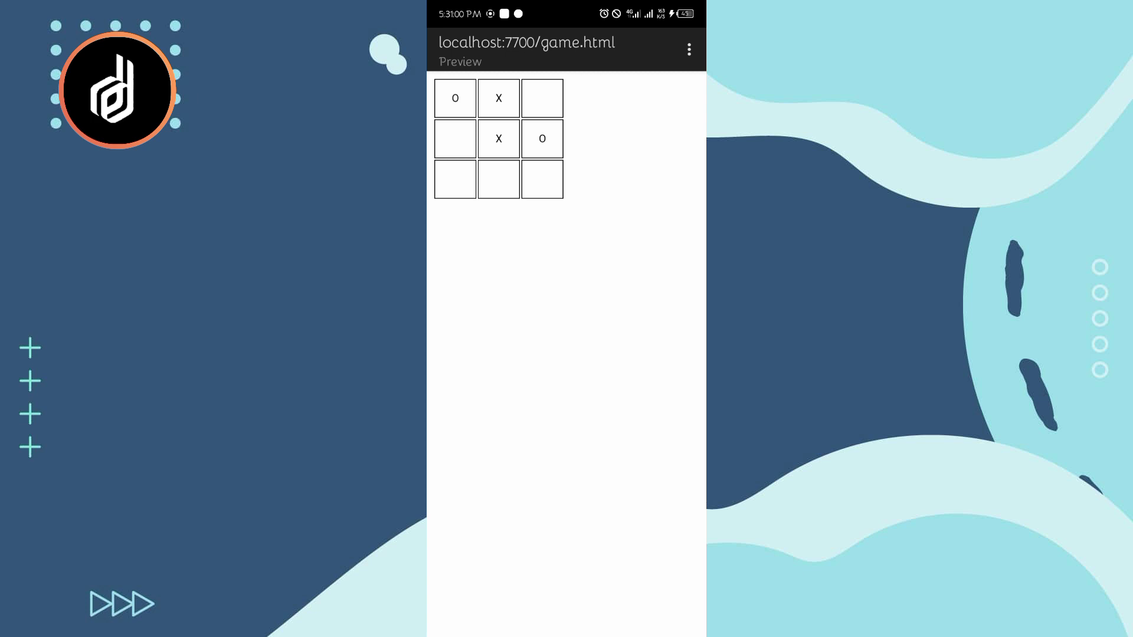
{"action": "left_click", "coordinate": [455, 140]}
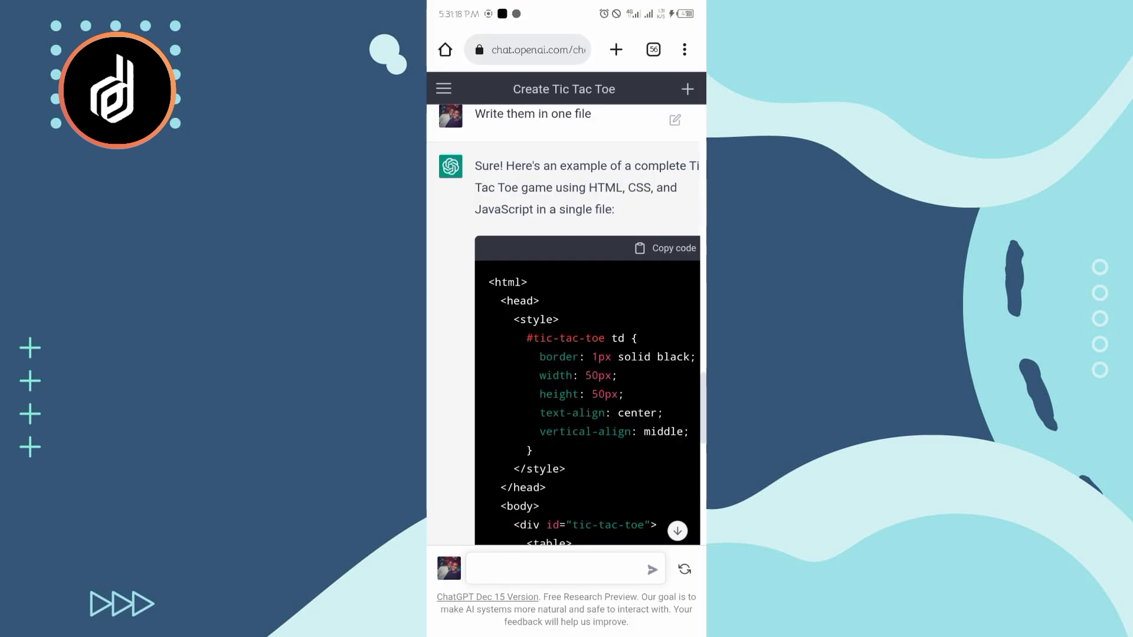
Step: Write the message 'Add color and style the shapes' to ChatGPT
{"action": "left_click", "coordinate": [564, 569]}
{"action": "type", "text": "Add color and style the"}
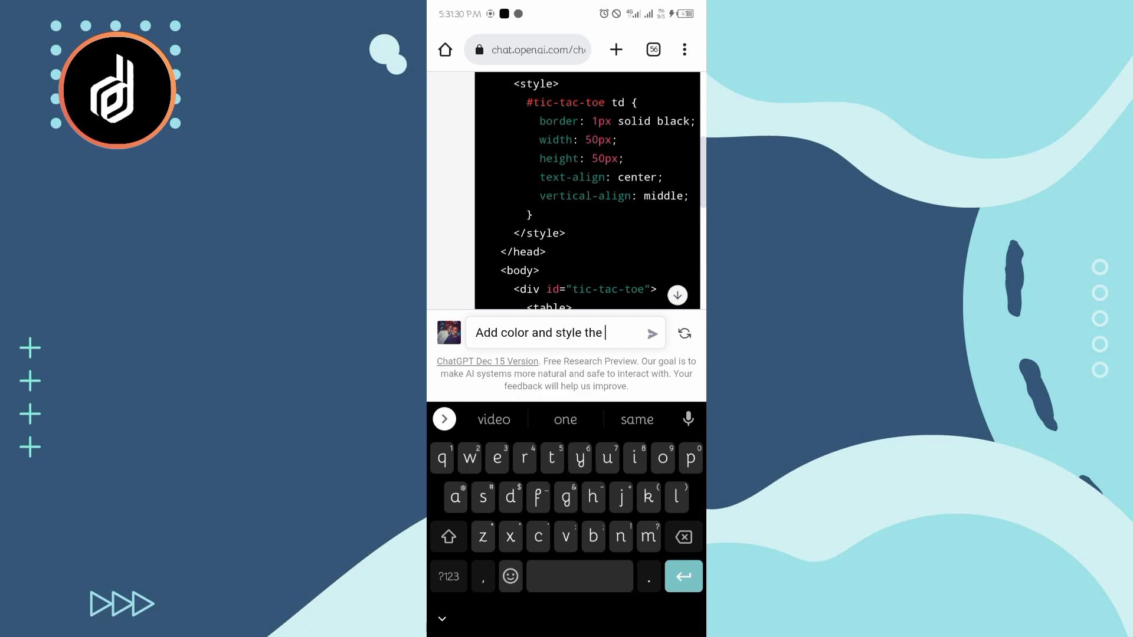
{"action": "type", "text": "shap"}
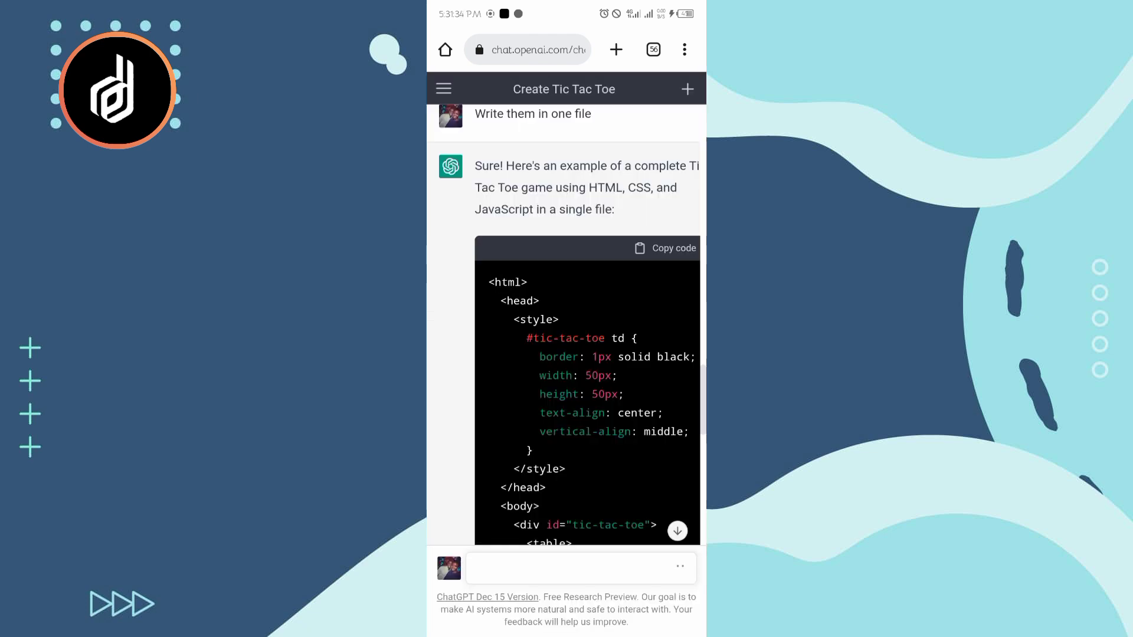
Step: Scroll through the reply containing the color-styled Tic Tac Toe code
{"action": "scroll", "scroll_direction": "down", "scroll_amount": 3}
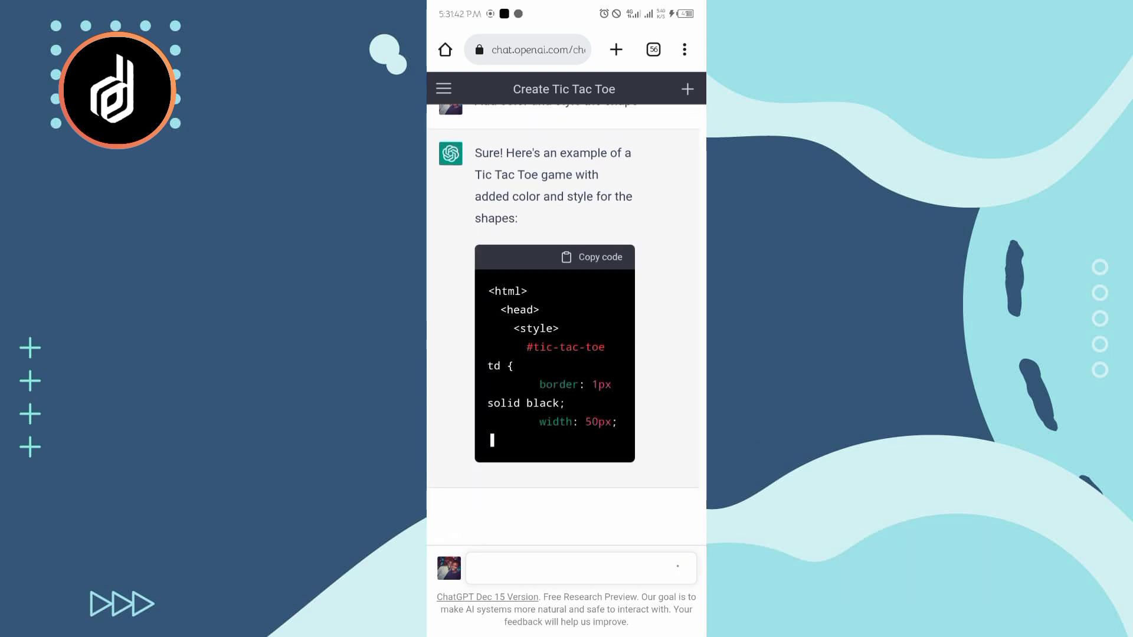
{"action": "scroll", "scroll_direction": "down", "scroll_amount": 3}
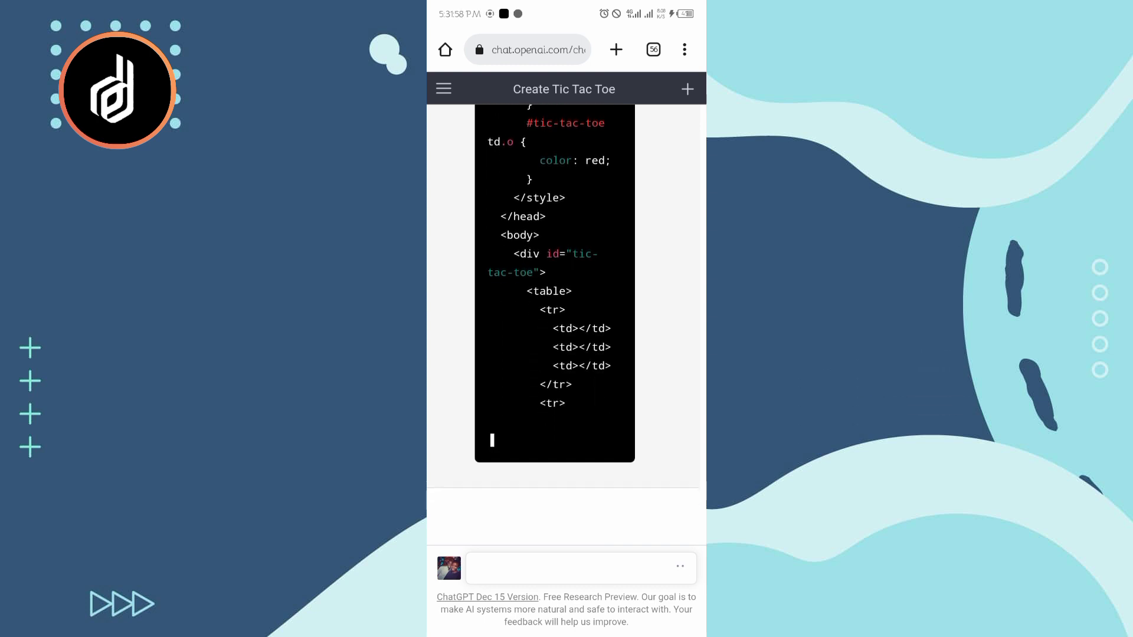
{"action": "scroll", "scroll_direction": "down", "scroll_amount": 3}
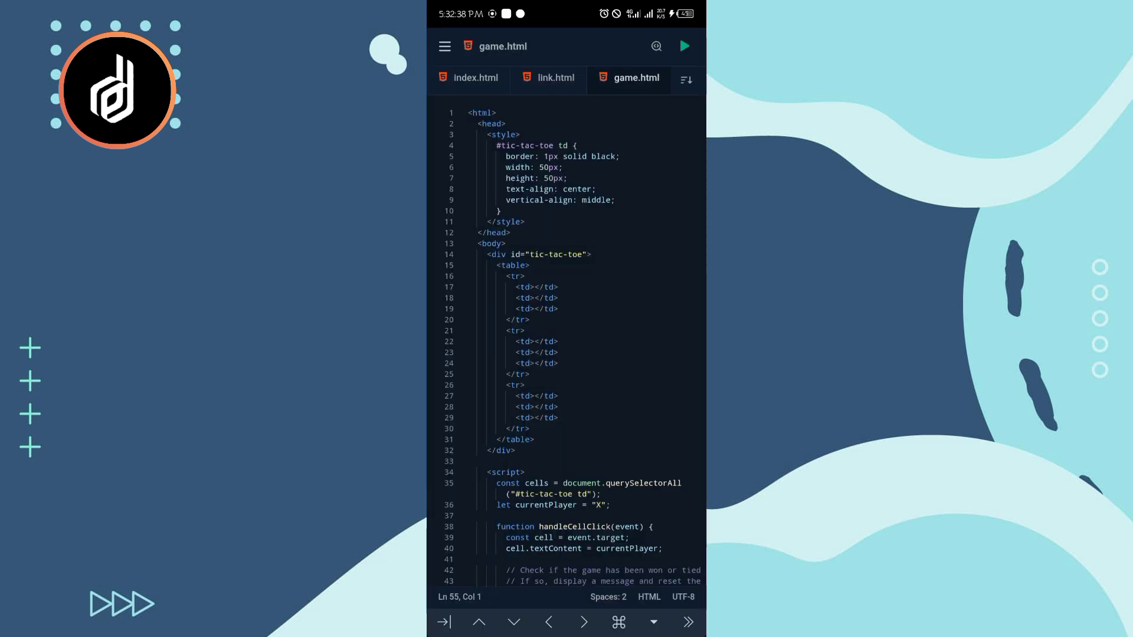
Step: Edit game.html with the styled code and run it again in the preview
{"action": "left_click", "coordinate": [541, 168]}
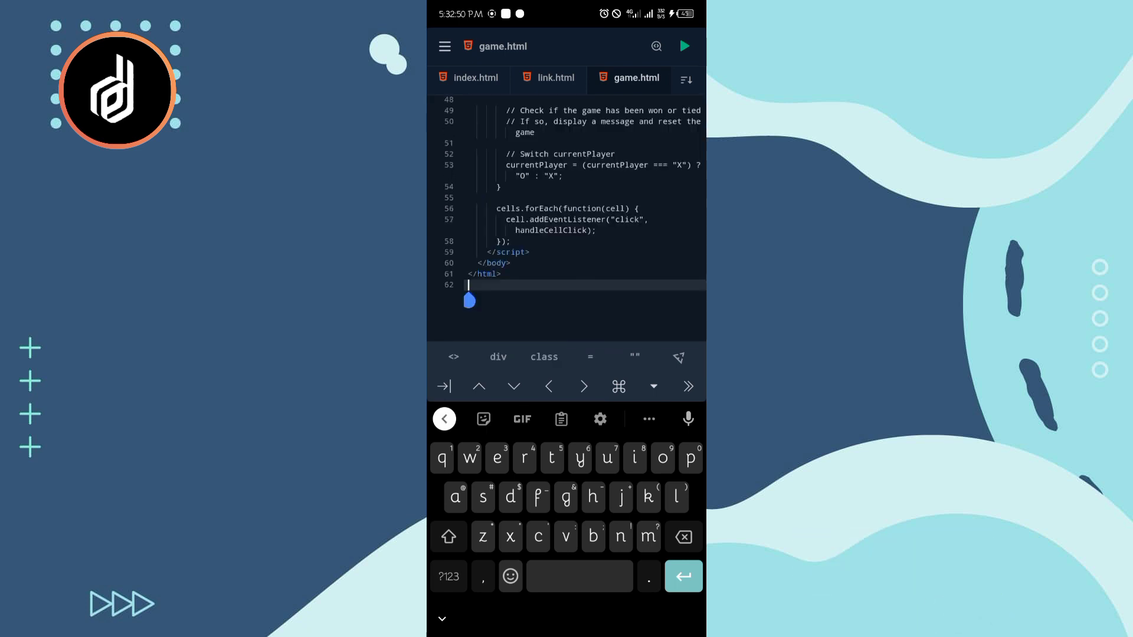
{"action": "left_click", "coordinate": [683, 46]}
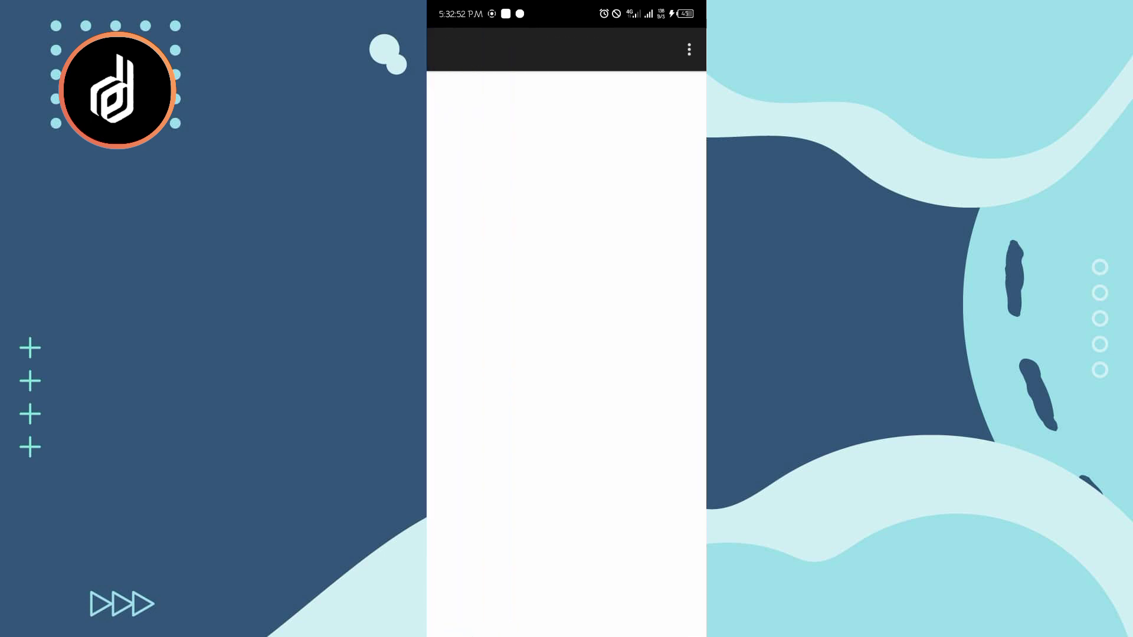
Step: Play test moves in the preview grid, placing blue X and red O marks across middle-right, middle-left, bottom-middle and top-middle cells
{"action": "left_click", "coordinate": [542, 138]}
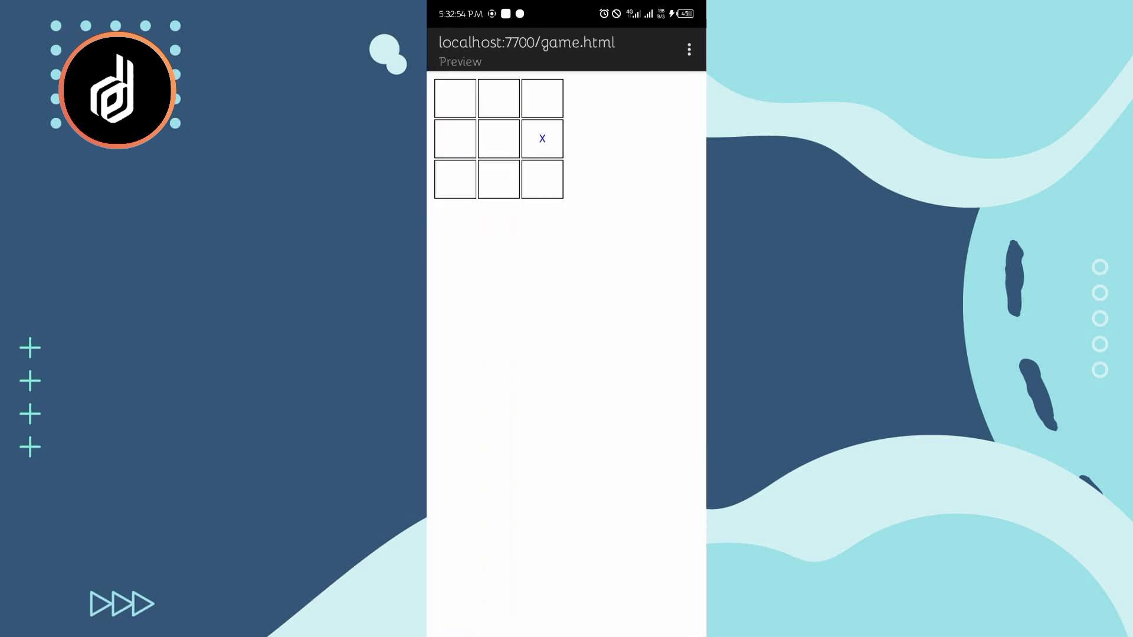
{"action": "left_click", "coordinate": [498, 179]}
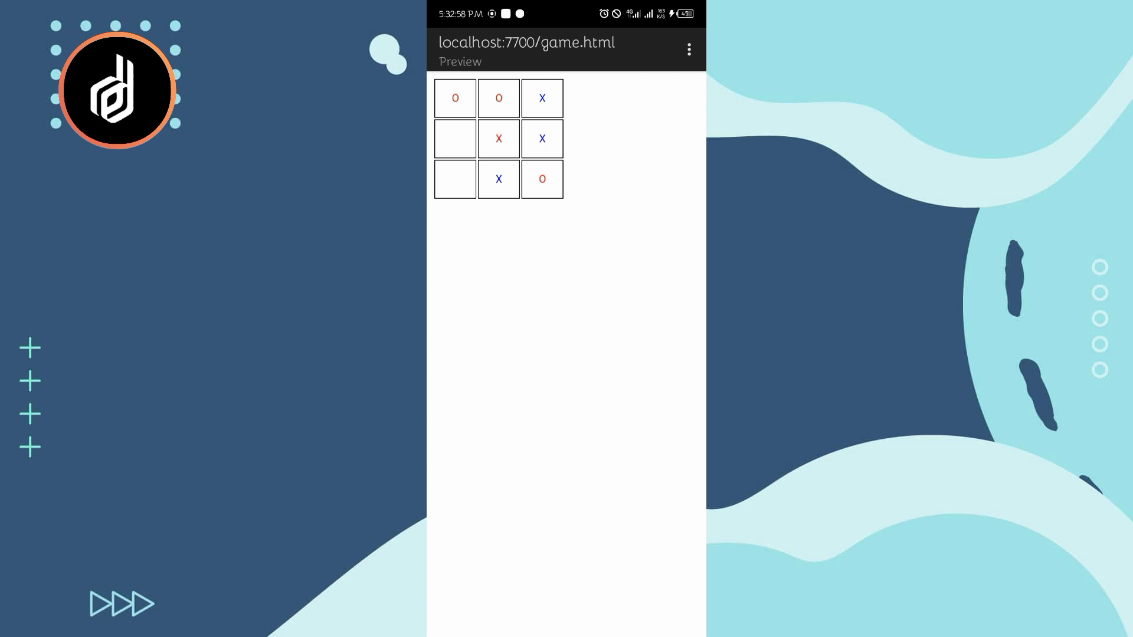
{"action": "left_click", "coordinate": [455, 138]}
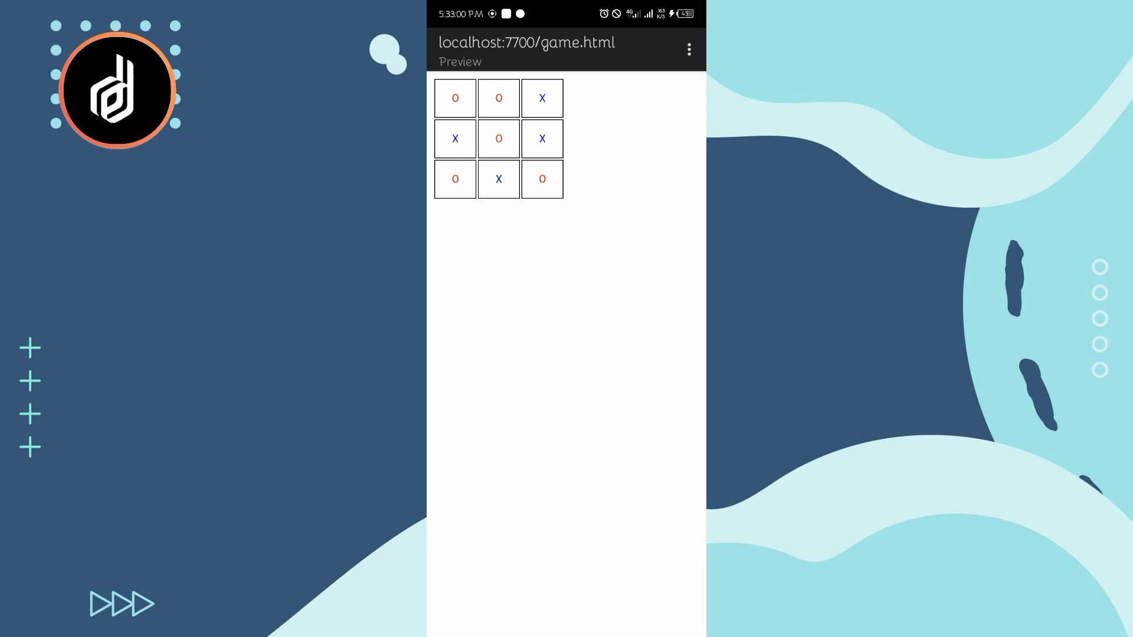
{"action": "left_click", "coordinate": [498, 180]}
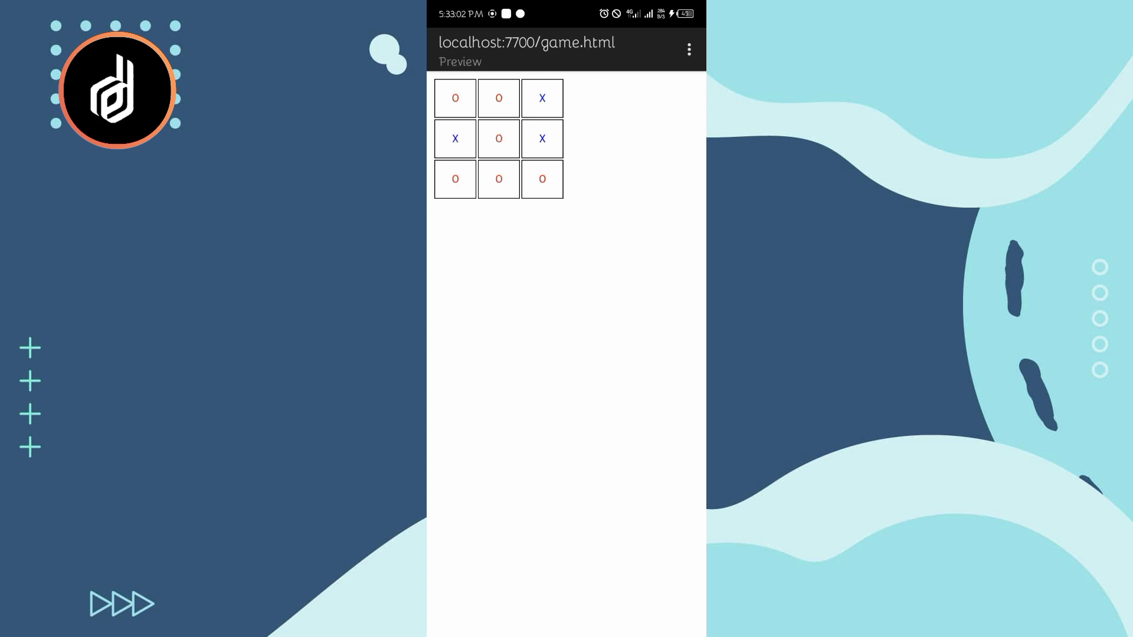
{"action": "left_click", "coordinate": [498, 98]}
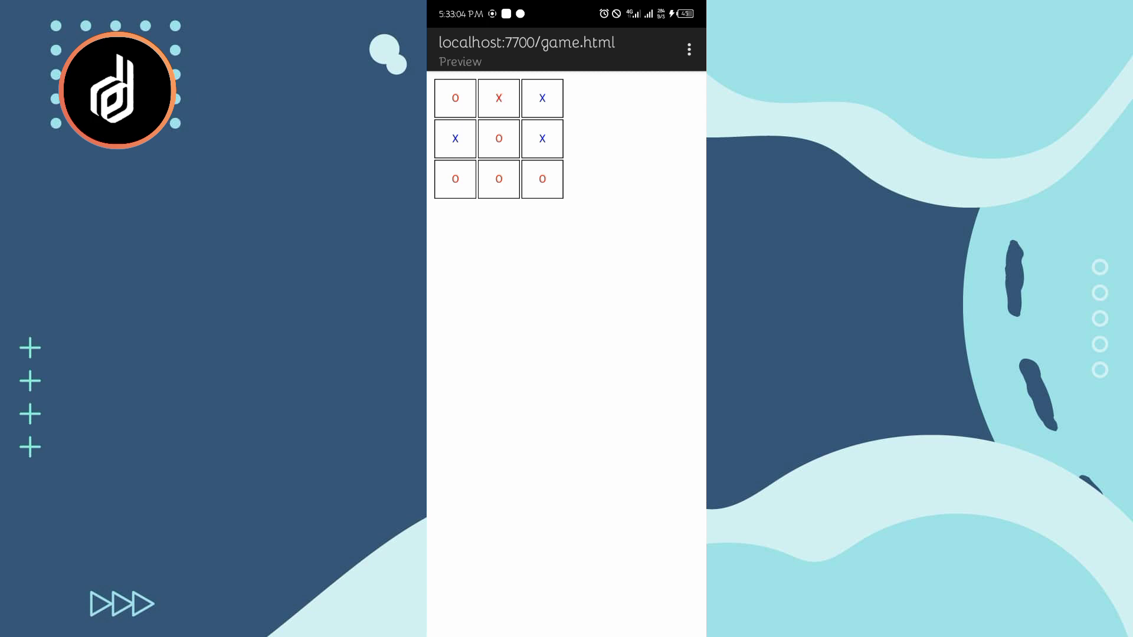